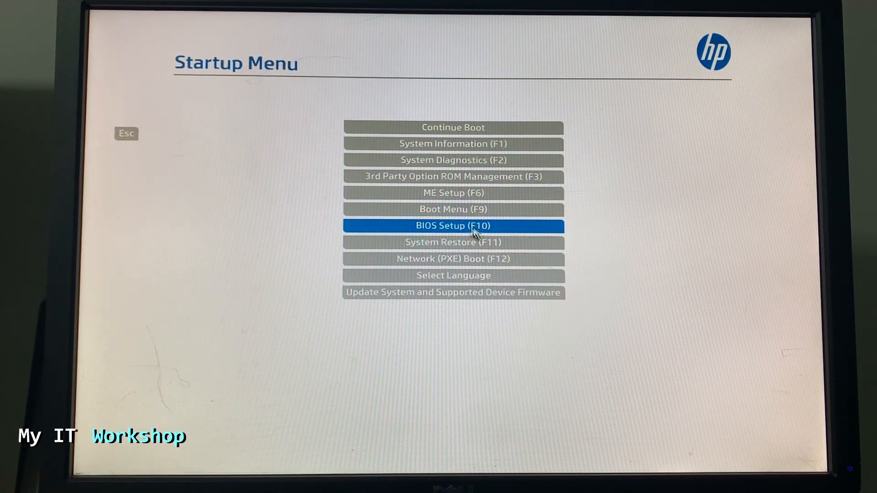
# - Enter HP BIOS Setup from the Startup Menu and reach Boot Options under Advanced
pyautogui.click(453, 225)
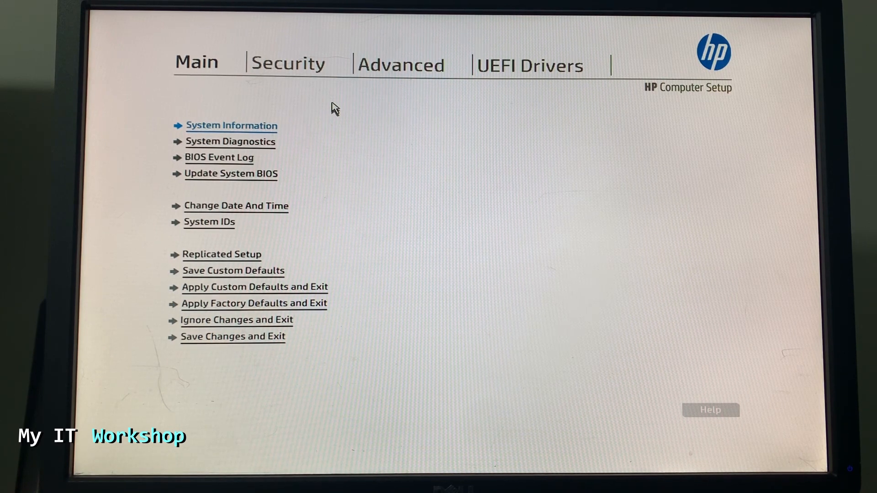
pyautogui.click(400, 64)
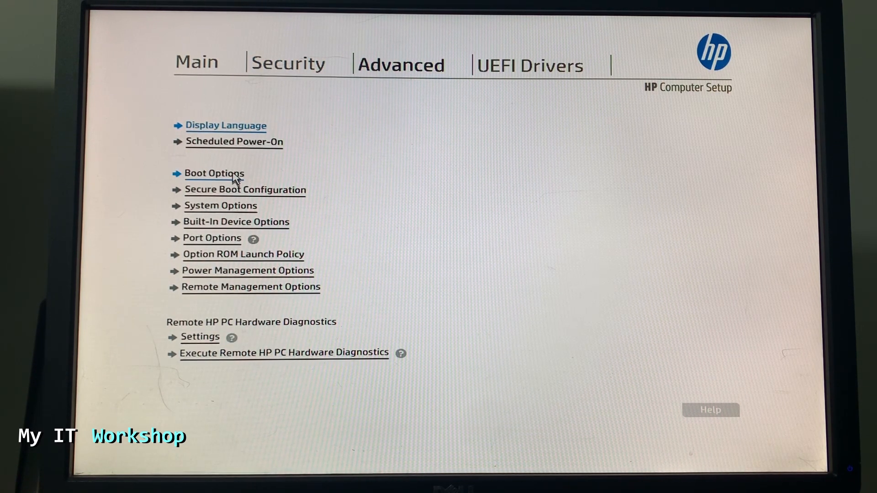
pyautogui.click(245, 190)
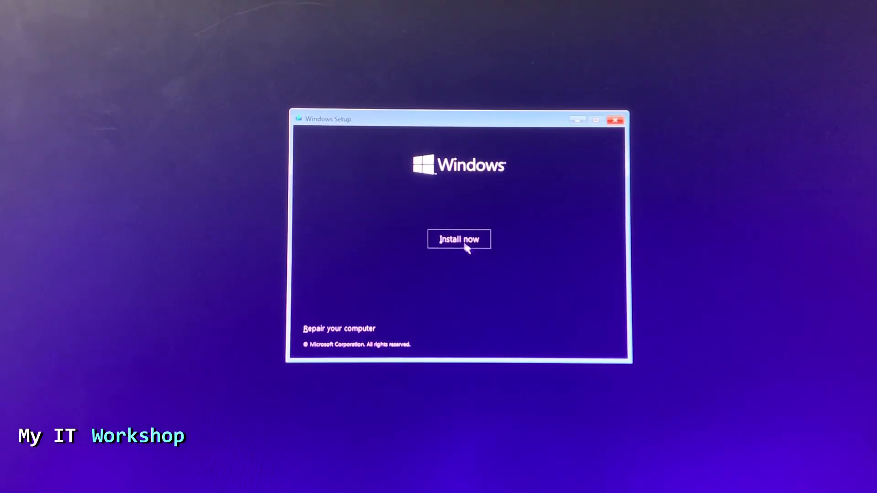
# - Start the installation with Install now on the Windows Setup start screen
pyautogui.click(458, 239)
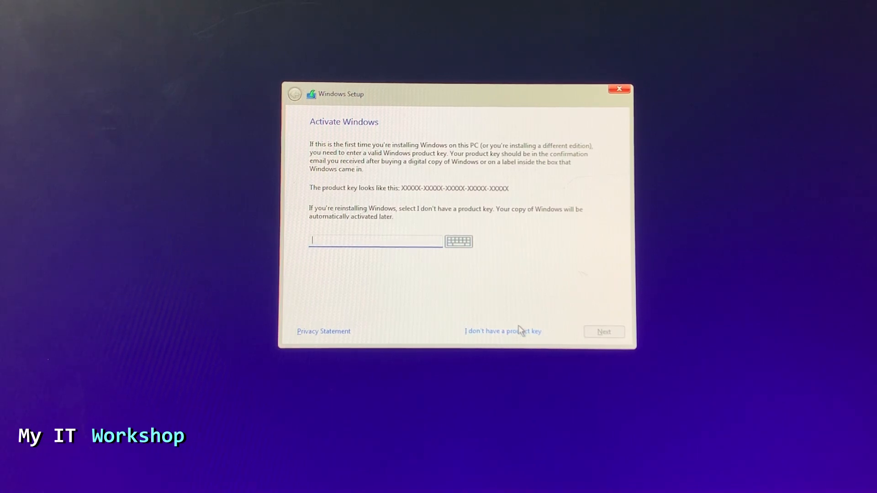
pyautogui.moveTo(517, 339)
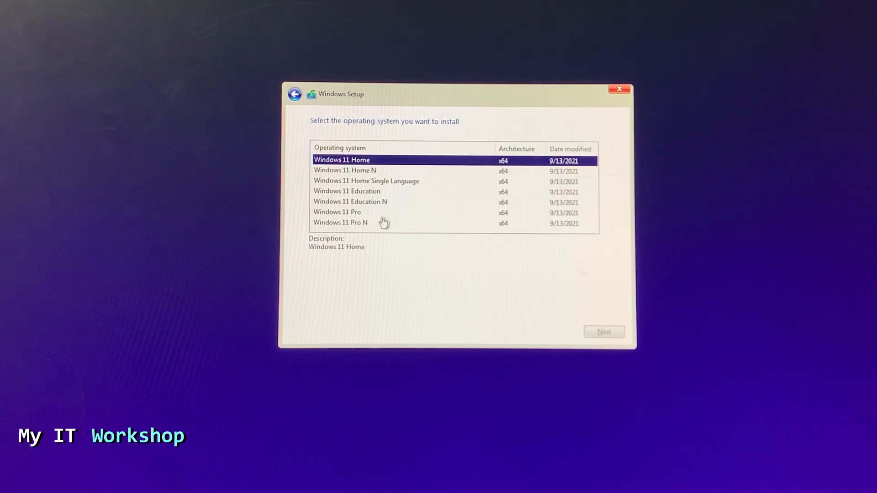
# - Choose the Windows 11 Pro edition and accept the Microsoft Software License Terms
pyautogui.click(336, 212)
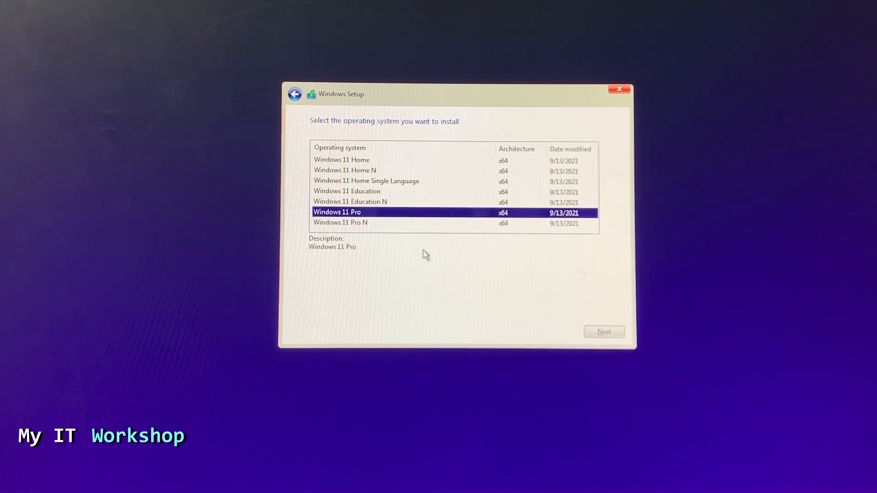
pyautogui.moveTo(556, 320)
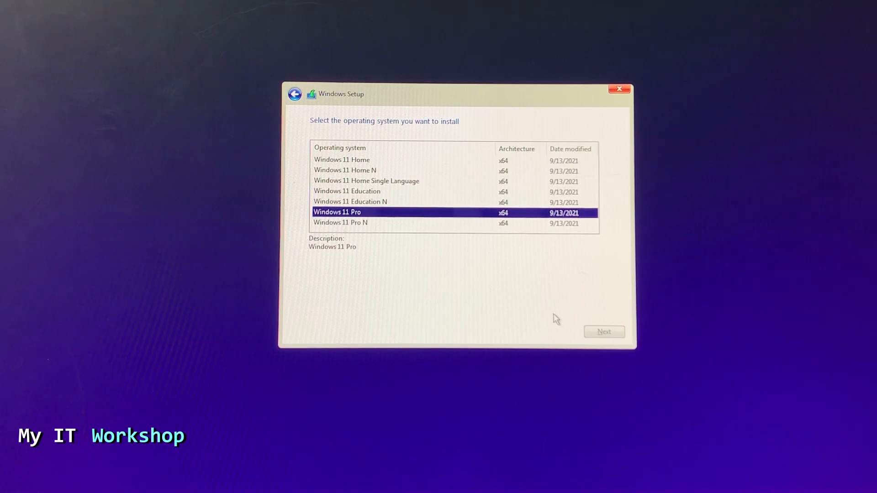
pyautogui.click(604, 331)
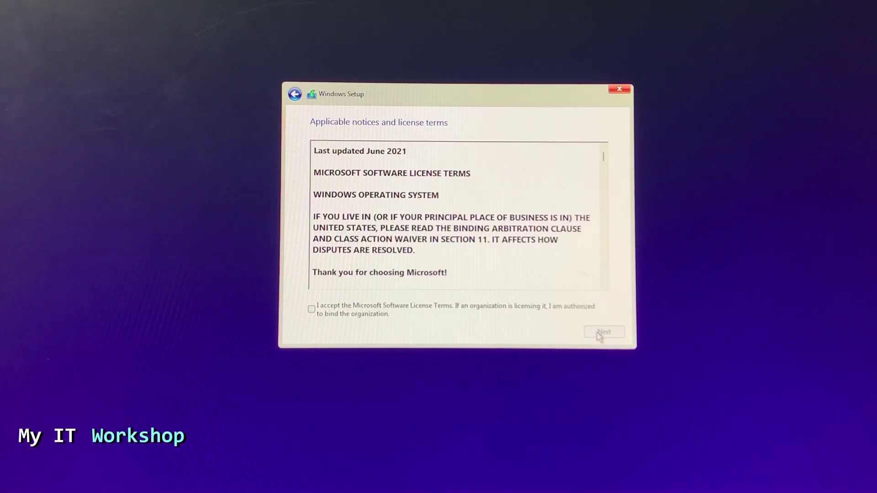
pyautogui.click(311, 309)
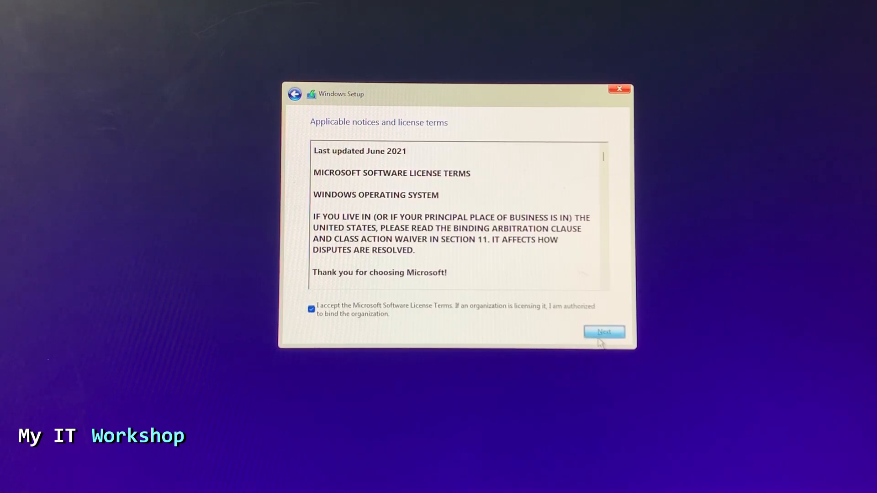
pyautogui.click(605, 331)
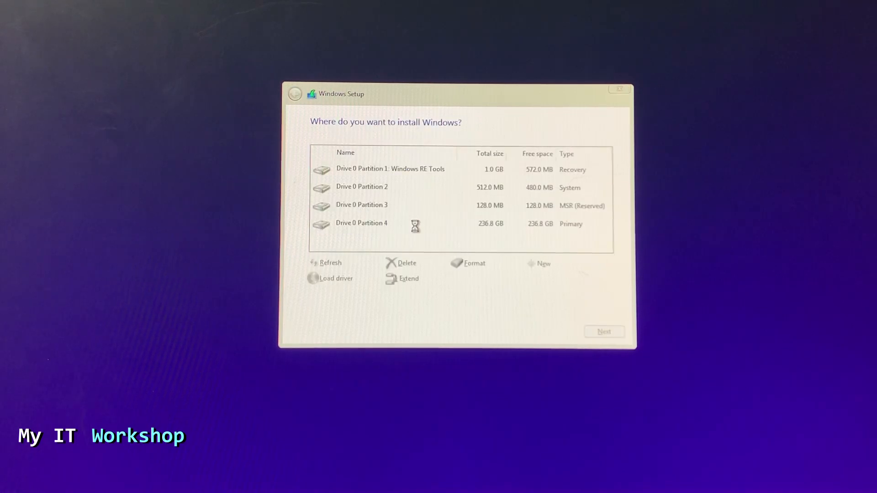
# - Delete the recovery and 128 MB reserved partitions and install onto Drive 0's unallocated space
pyautogui.click(389, 169)
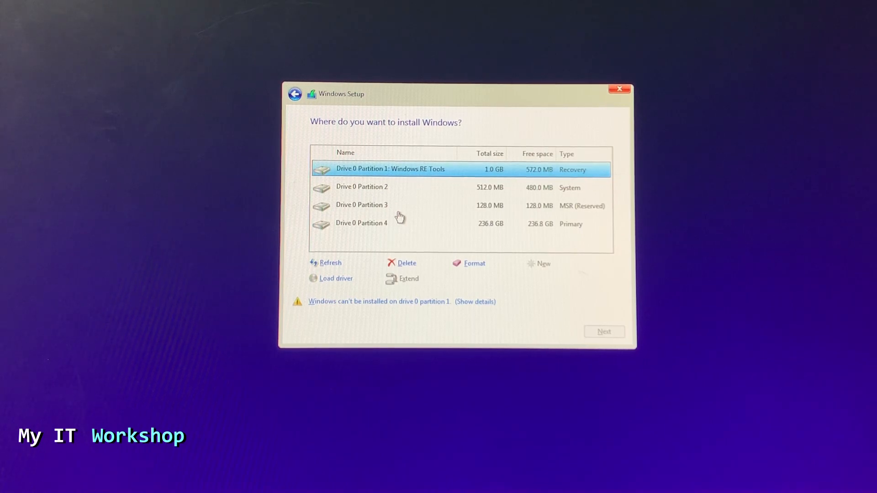
pyautogui.moveTo(396, 227)
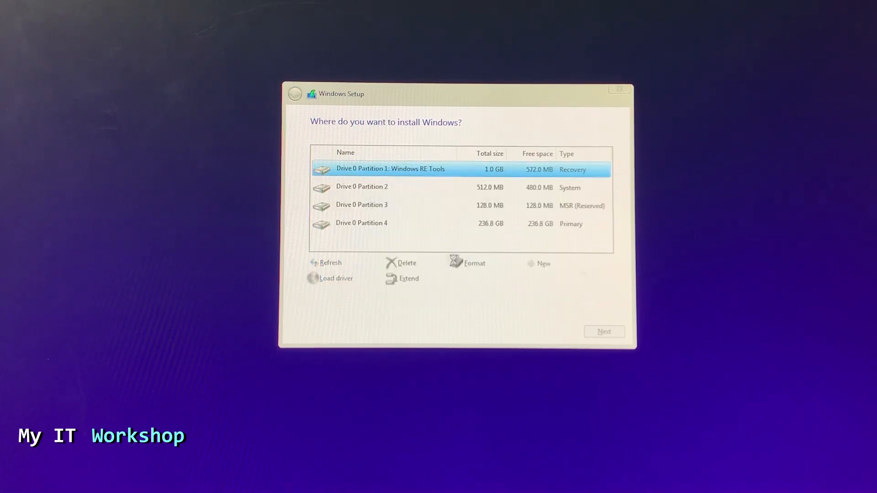
pyautogui.click(403, 263)
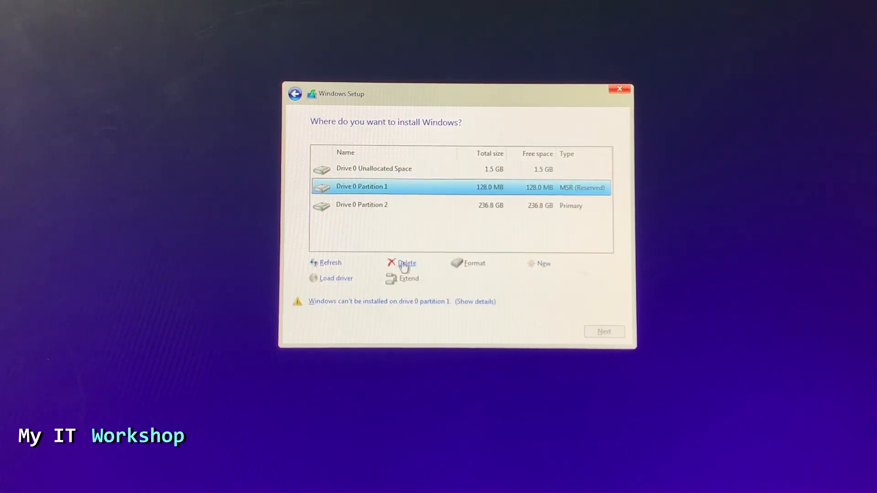
pyautogui.click(404, 263)
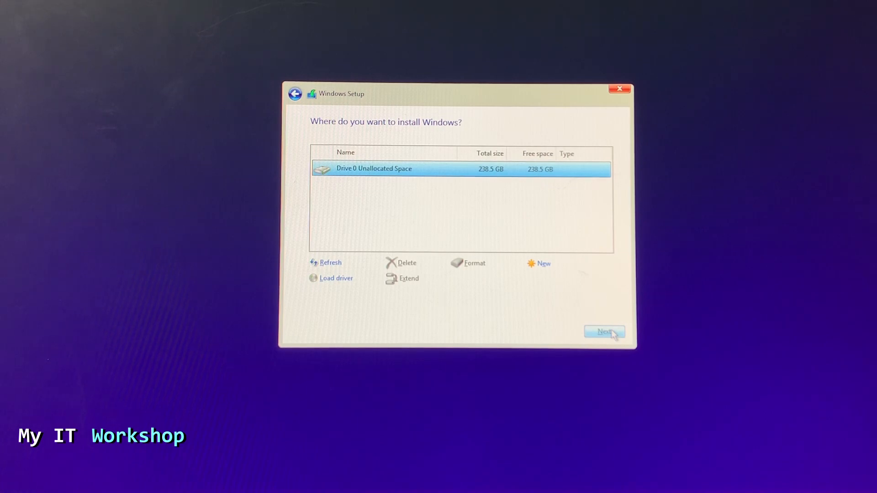
pyautogui.click(604, 331)
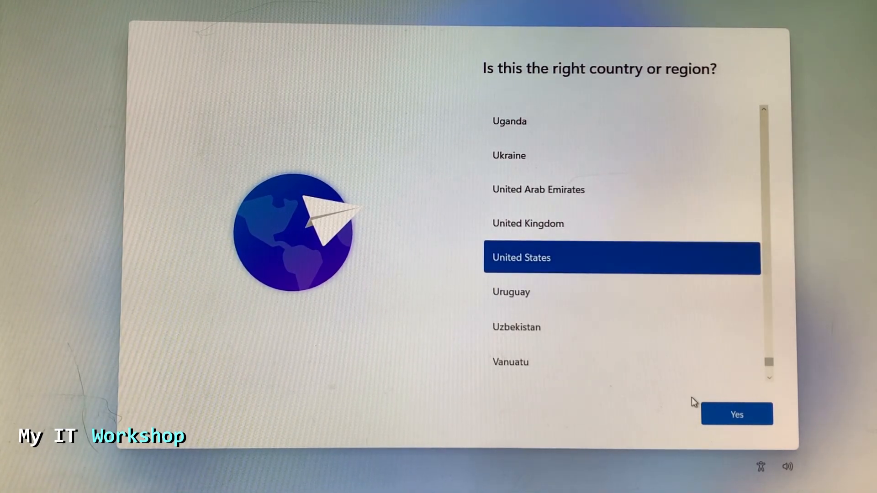
# - Confirm United States region and US keyboard layout, skipping a second layout
pyautogui.click(736, 413)
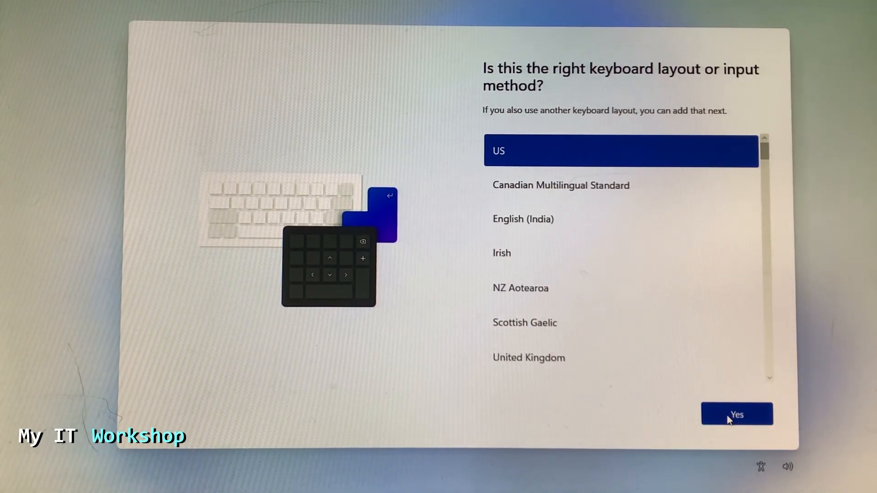
pyautogui.click(735, 415)
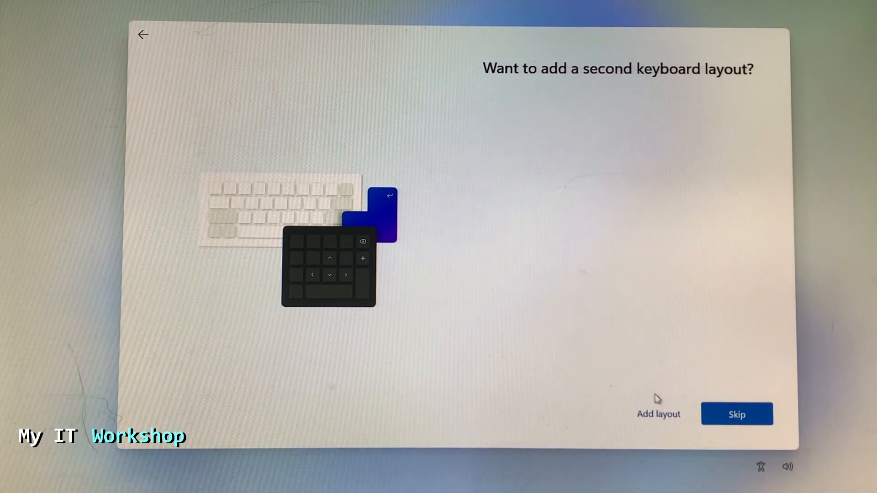
pyautogui.click(735, 415)
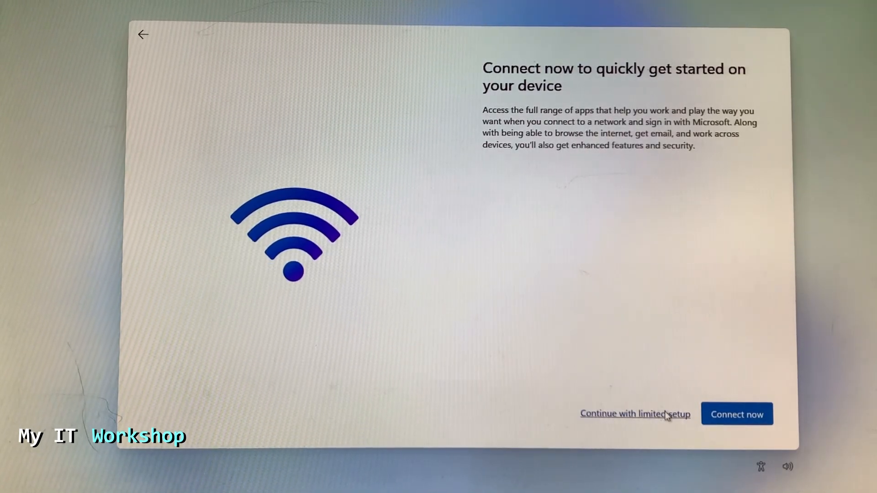
# - Skip the network step and create local account 'Alvemdril' with password and security questions
pyautogui.click(634, 414)
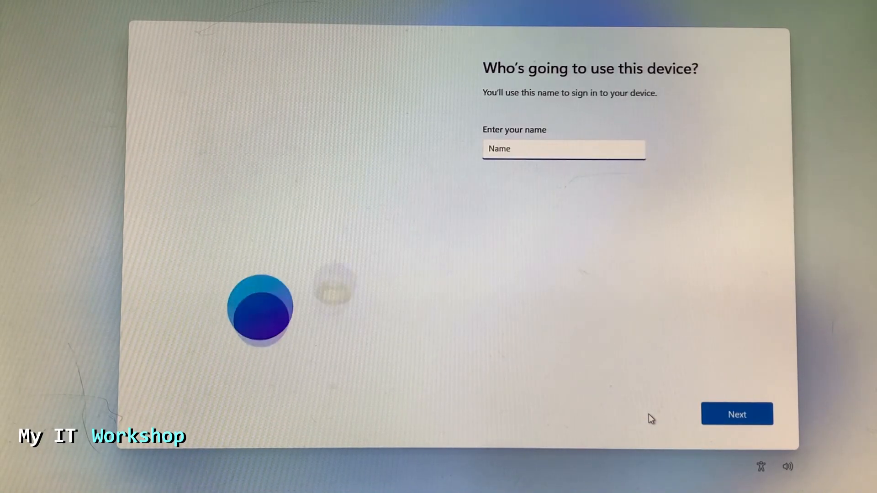
pyautogui.write('A')
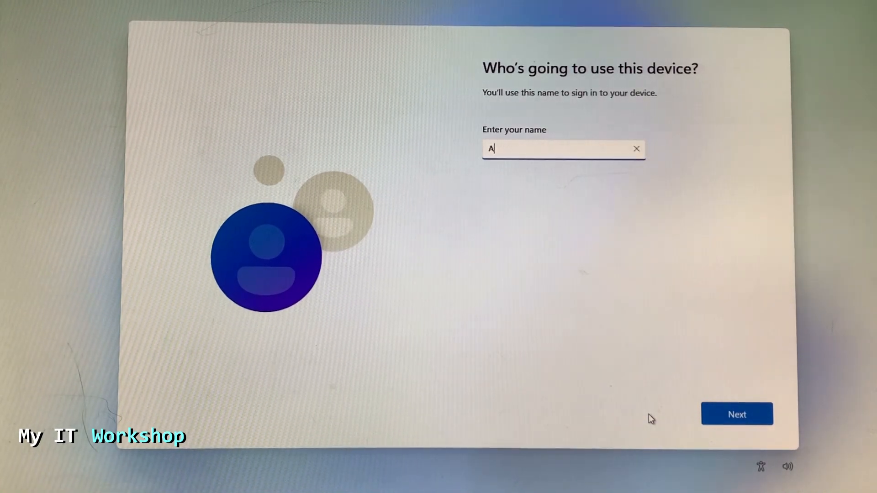
pyautogui.write('lvemdril')
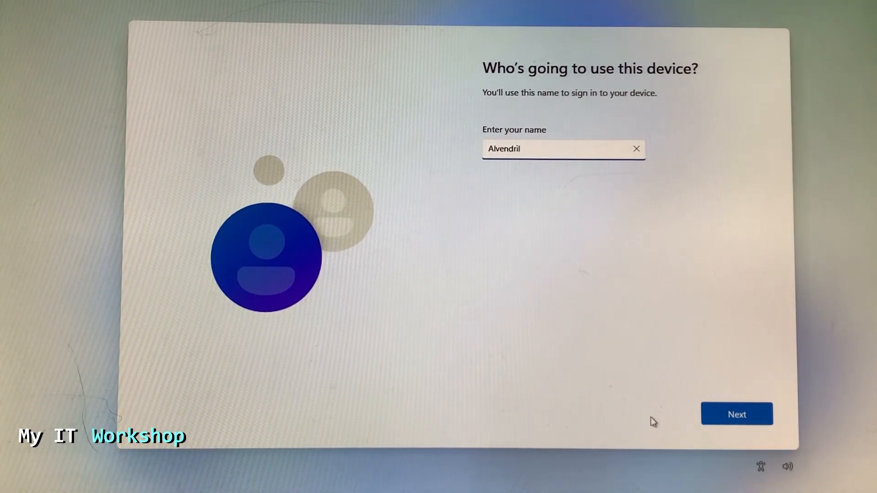
pyautogui.click(737, 414)
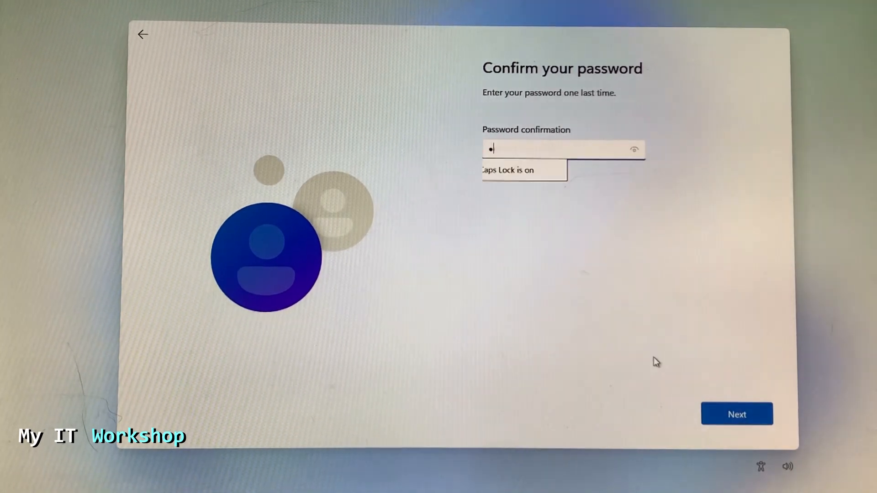
pyautogui.click(736, 414)
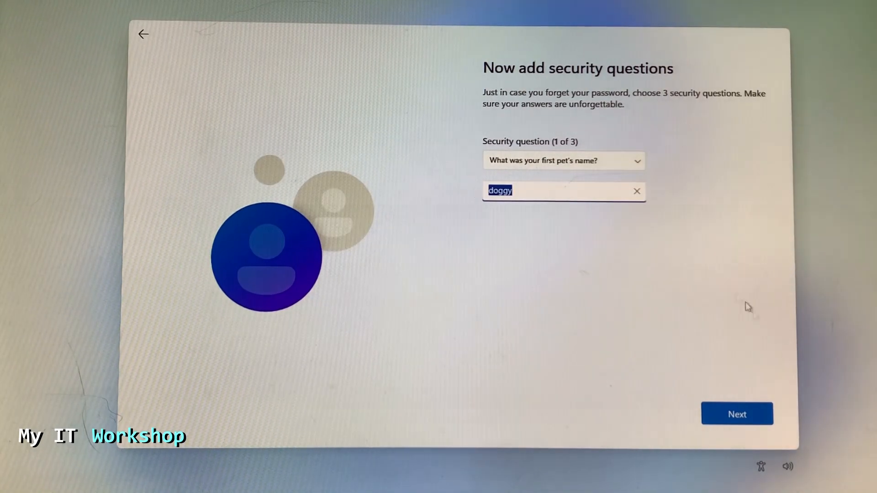
pyautogui.click(736, 412)
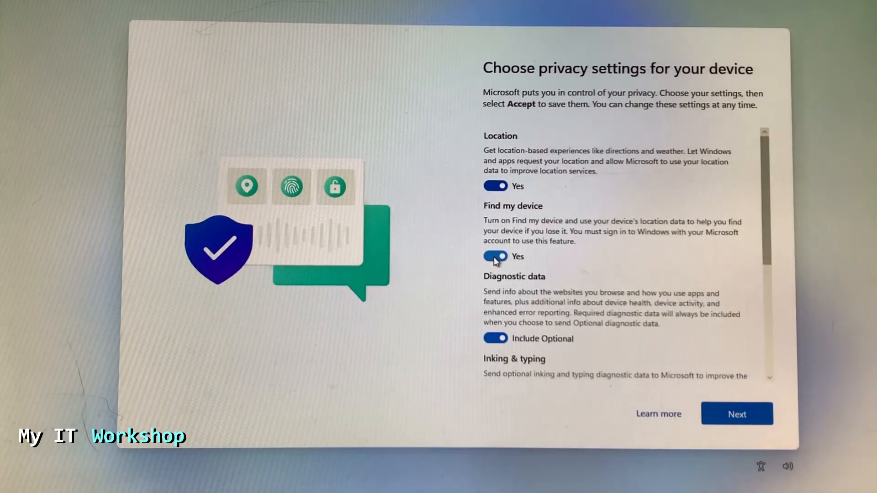
pyautogui.click(737, 415)
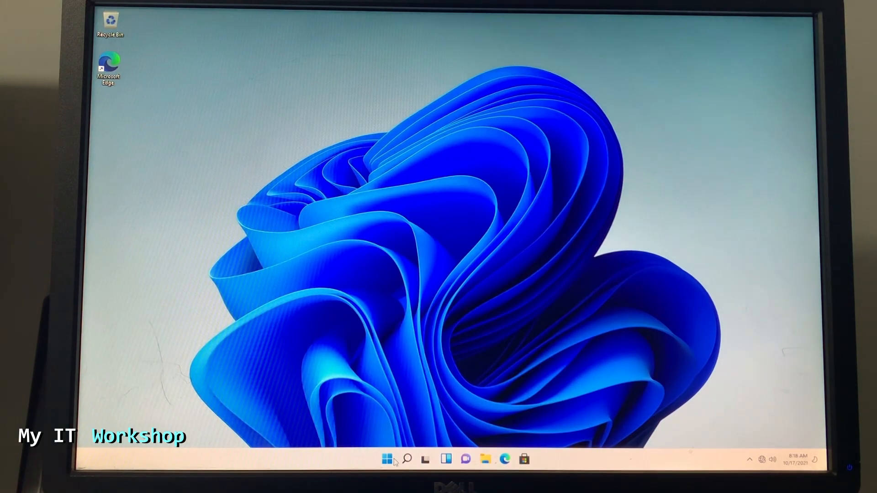
# - Reach This PC's Properties via File Explorer to show the system About page
pyautogui.click(387, 458)
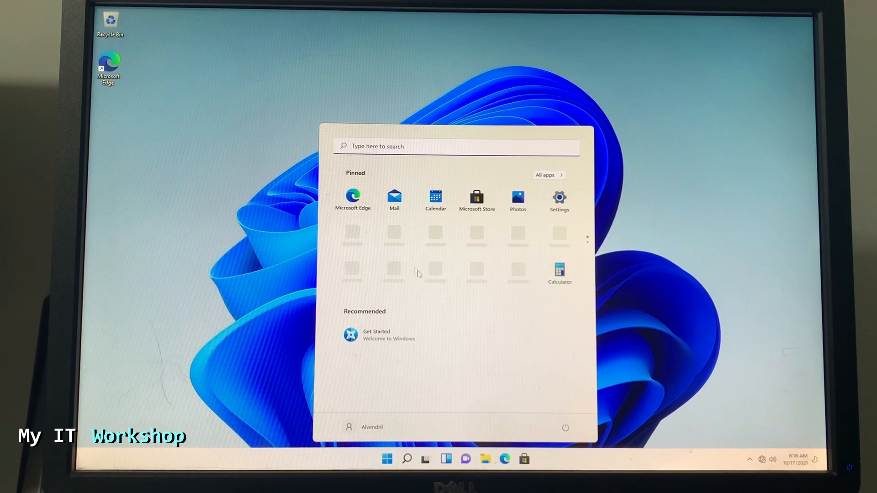
pyautogui.click(387, 458)
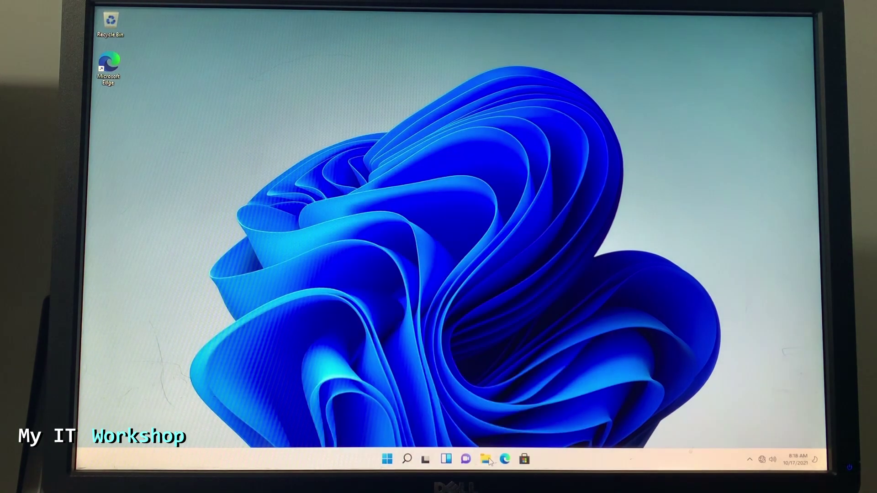
pyautogui.click(488, 459)
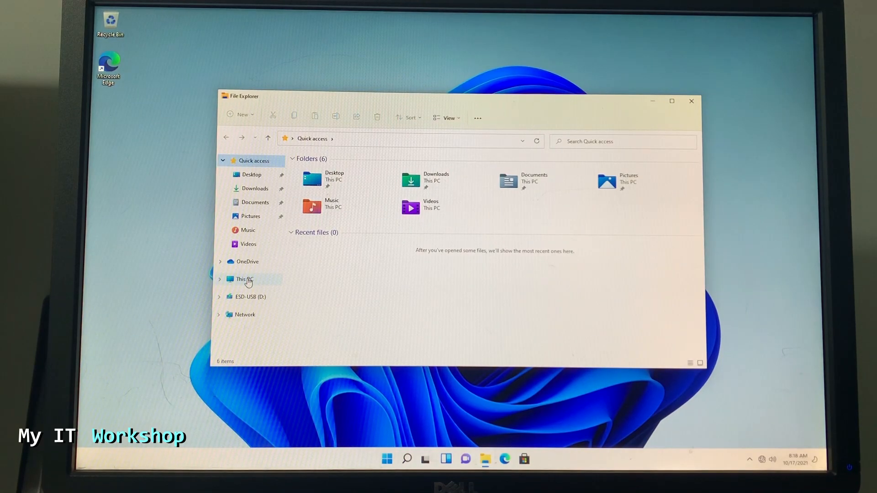
pyautogui.rightClick(244, 279)
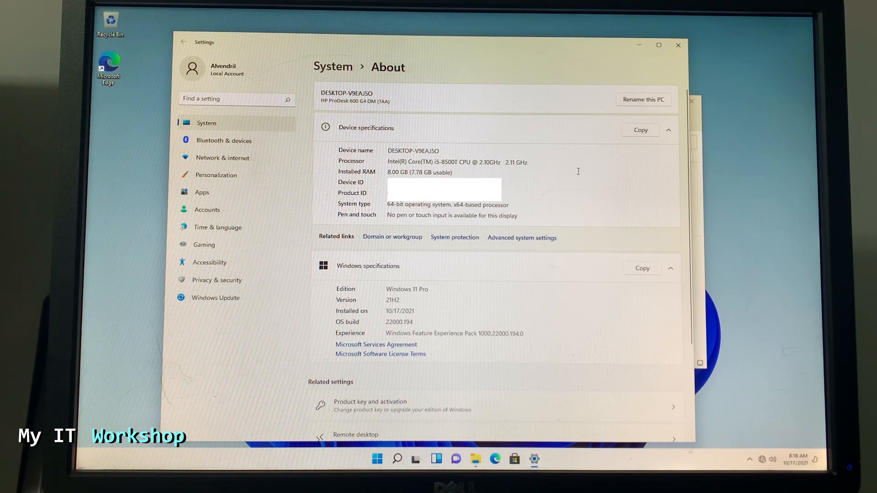
# - Launch the TPM Management console showing the TPM ready for use
pyautogui.doubleClick(393, 299)
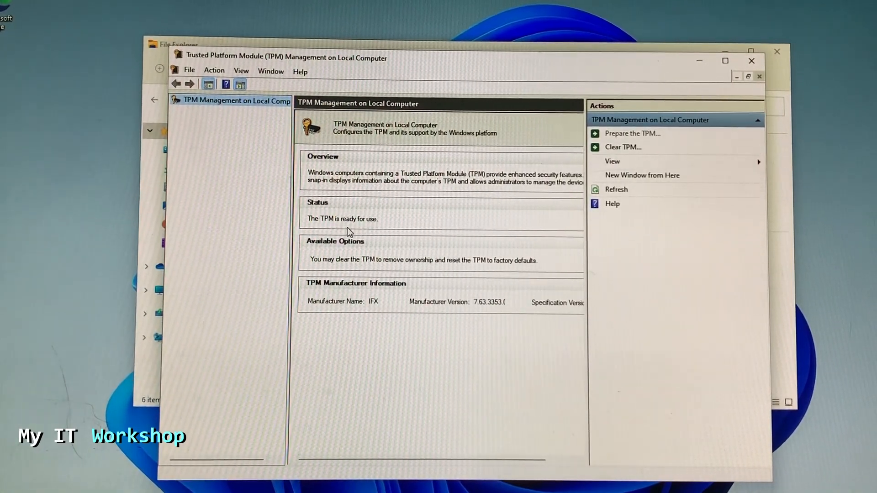
pyautogui.moveTo(751, 60)
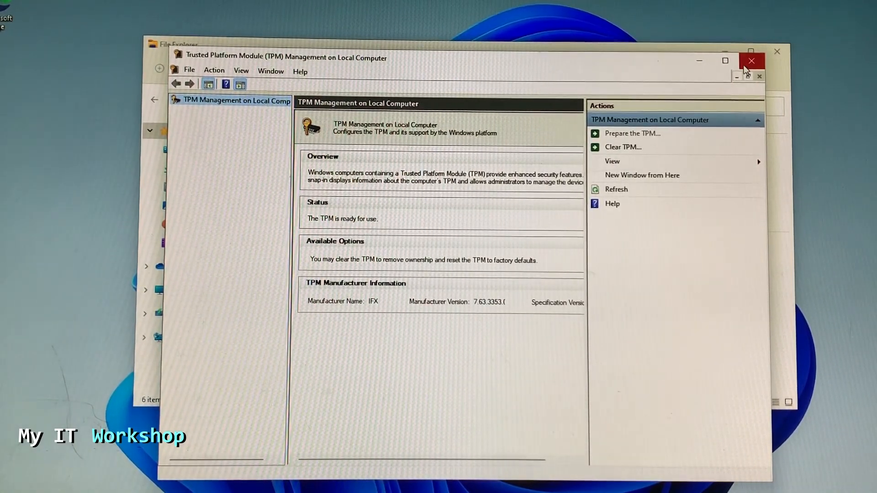
# - Close the TPM console, start Turn on BitLocker for Local Disk (C:) and cancel it
pyautogui.click(751, 61)
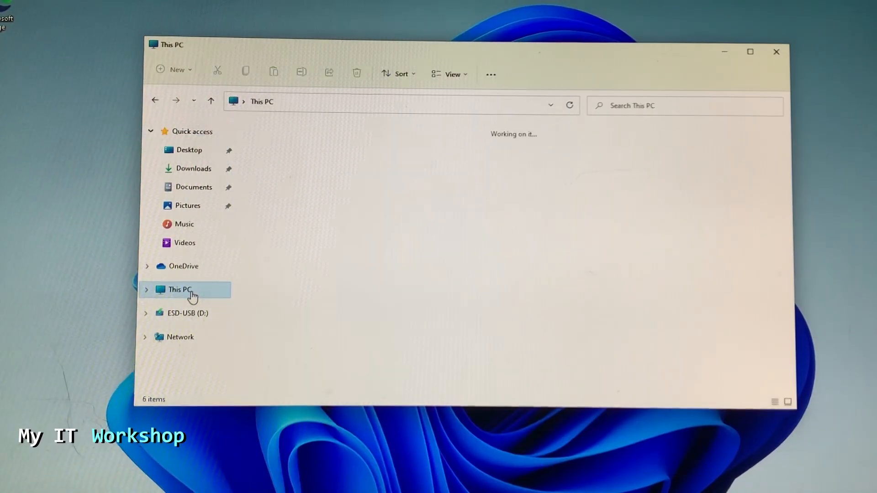
pyautogui.click(179, 290)
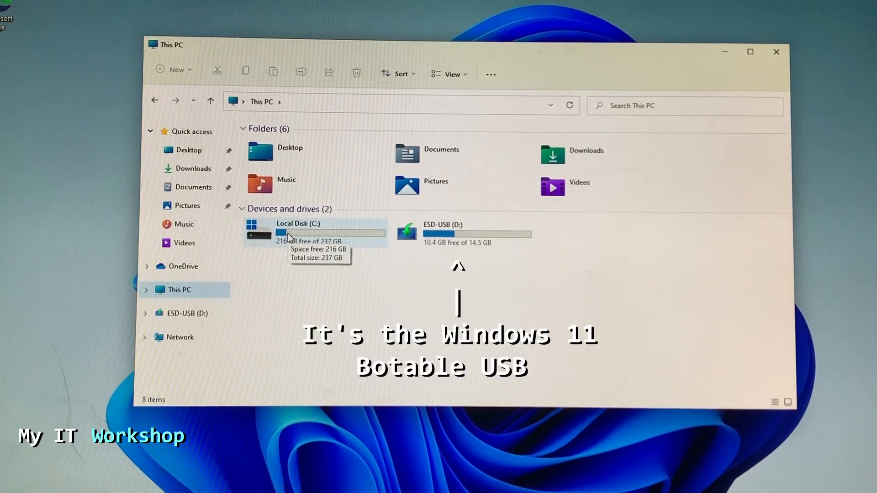
pyautogui.rightClick(289, 236)
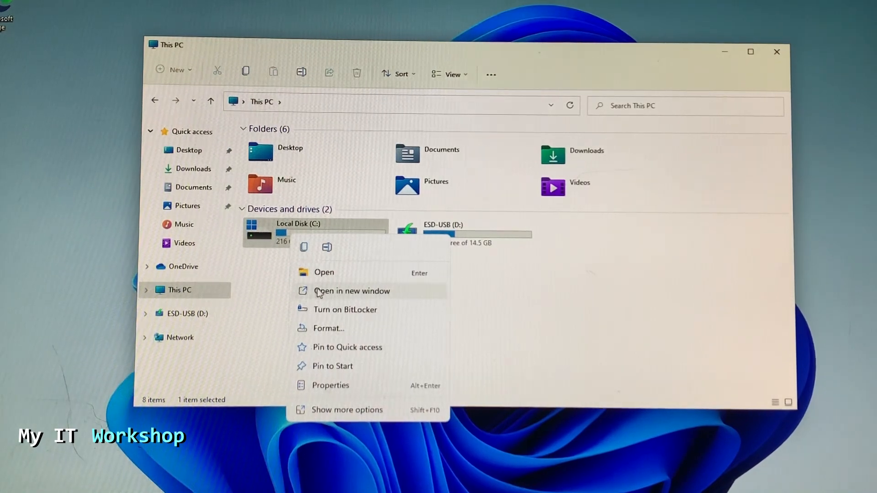
pyautogui.click(345, 310)
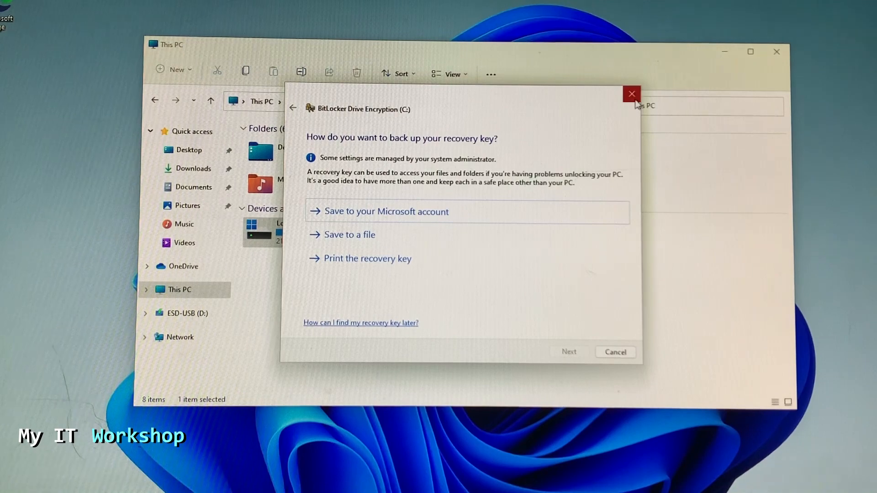
pyautogui.click(631, 93)
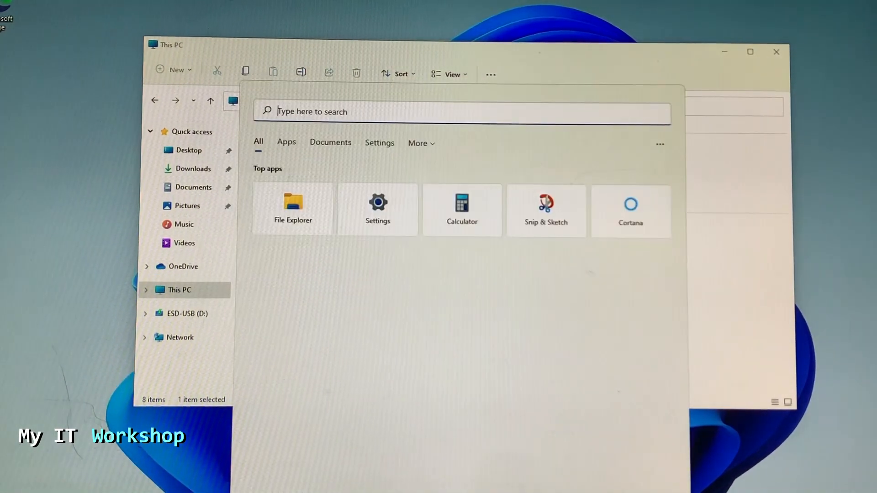
# - Run winver to show About Windows: Windows 11 Pro 21H2, build 22000.194
pyautogui.write('winver')
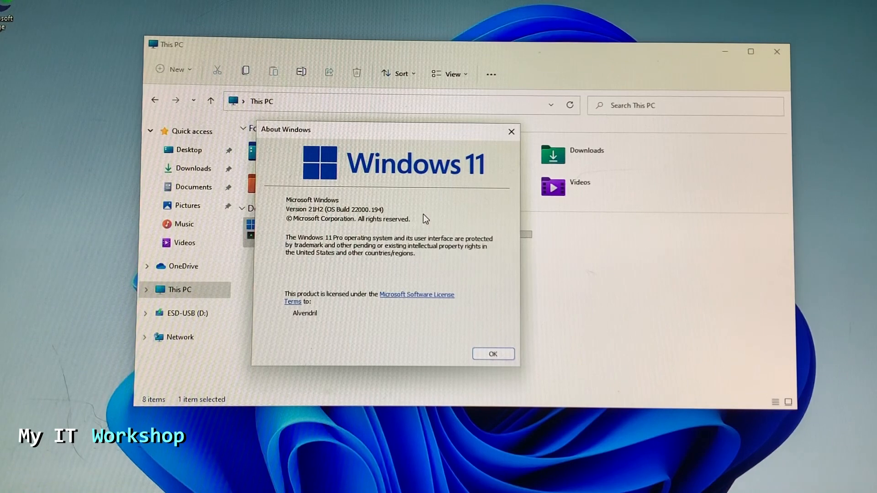
pyautogui.moveTo(492, 152)
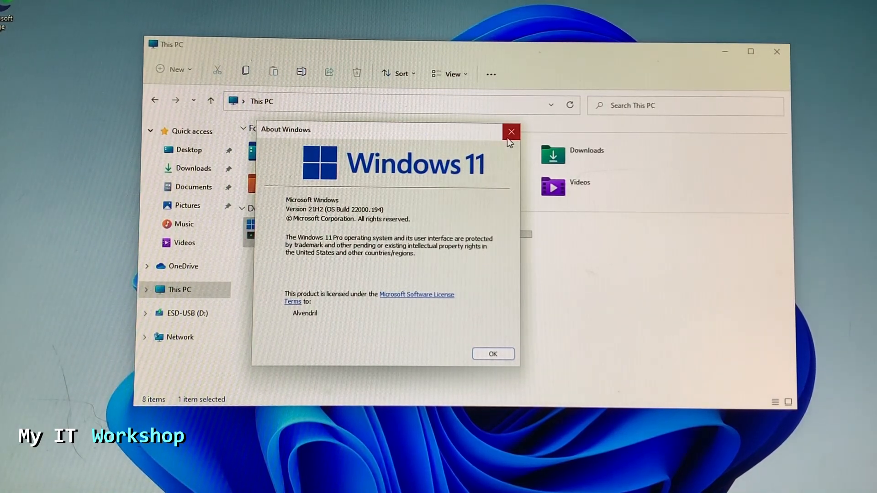
pyautogui.moveTo(509, 140)
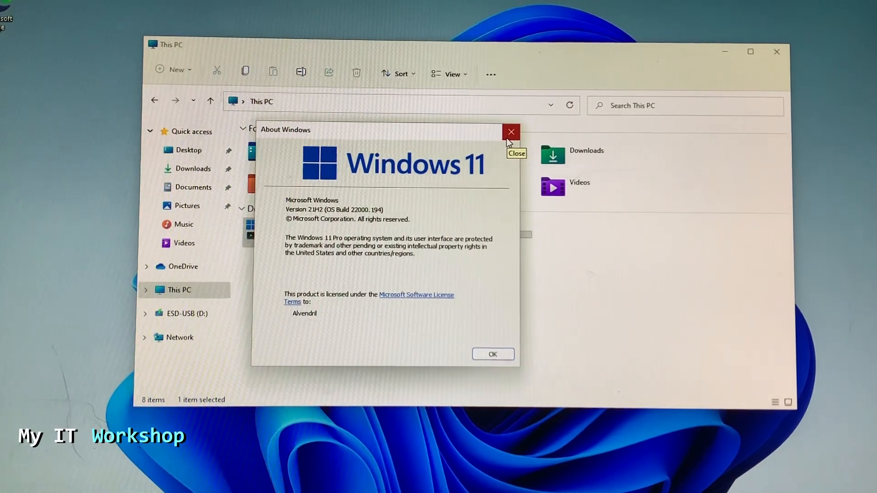